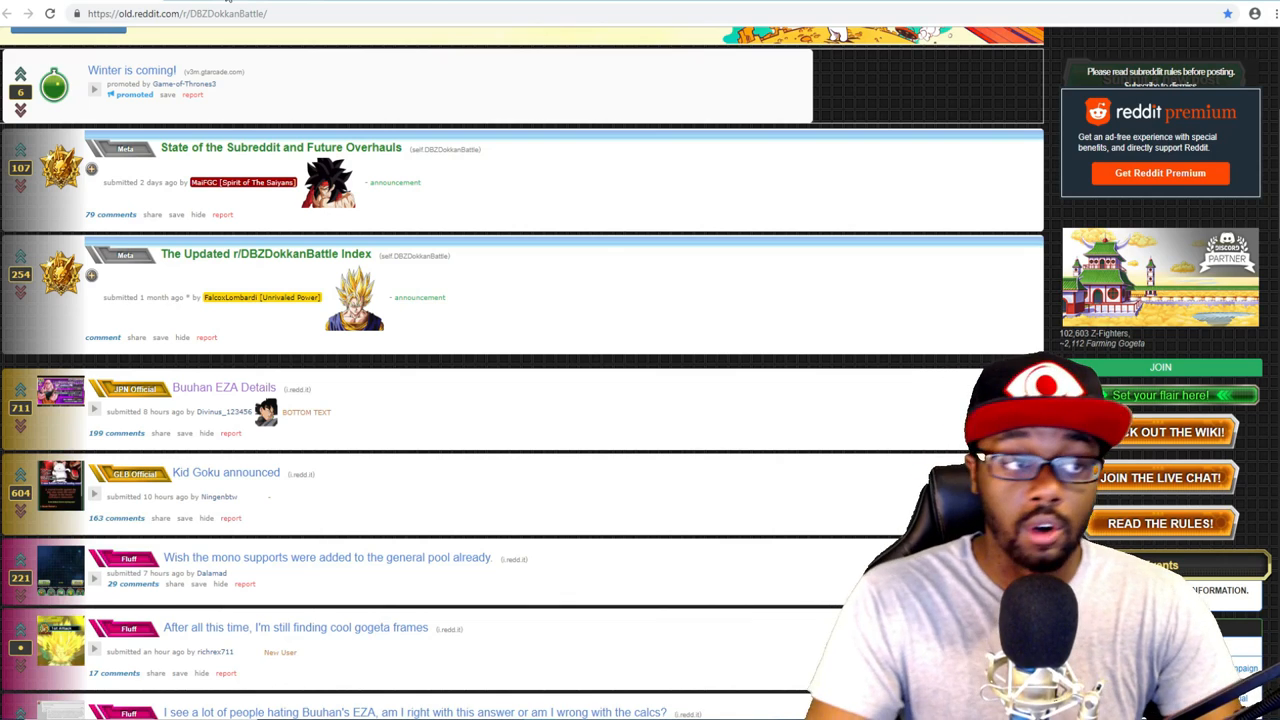
Open the 'Buuhan EZA Details' post on r/DBZDokkanBattle to view its 199 comments
{"action": "left_click", "coordinate": [223, 387]}
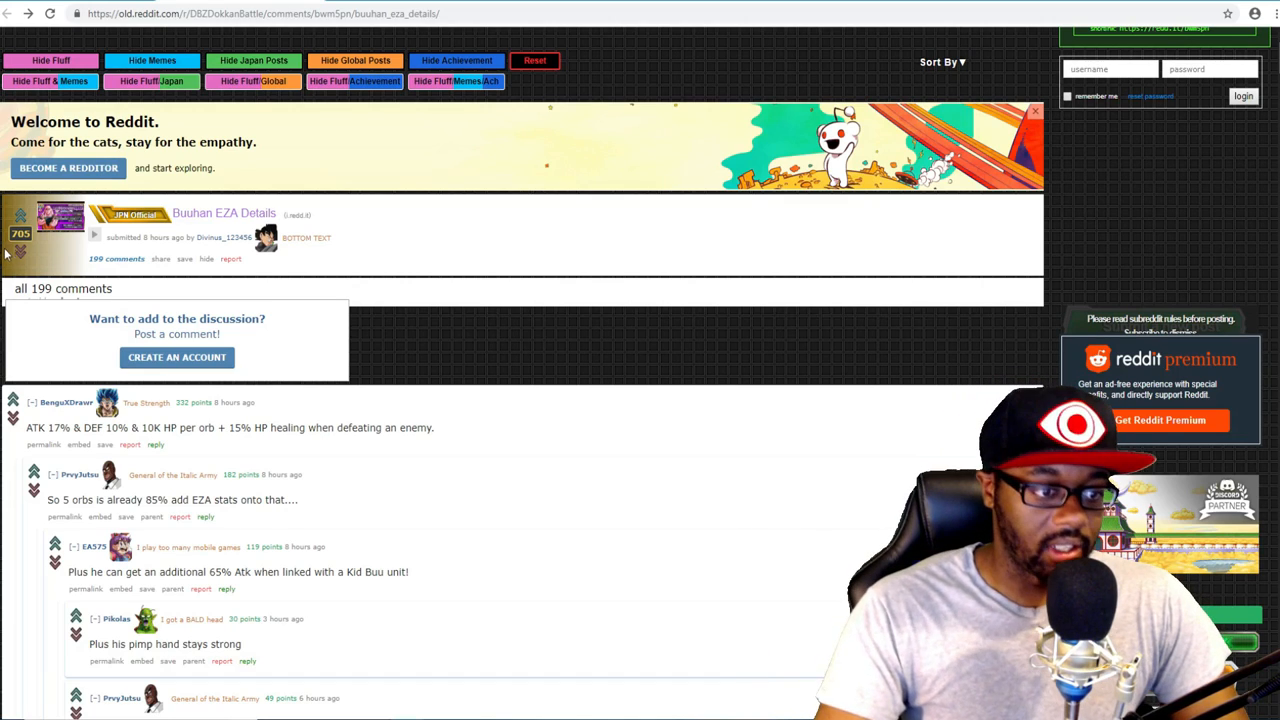
{"action": "mouse_move", "coordinate": [20, 253]}
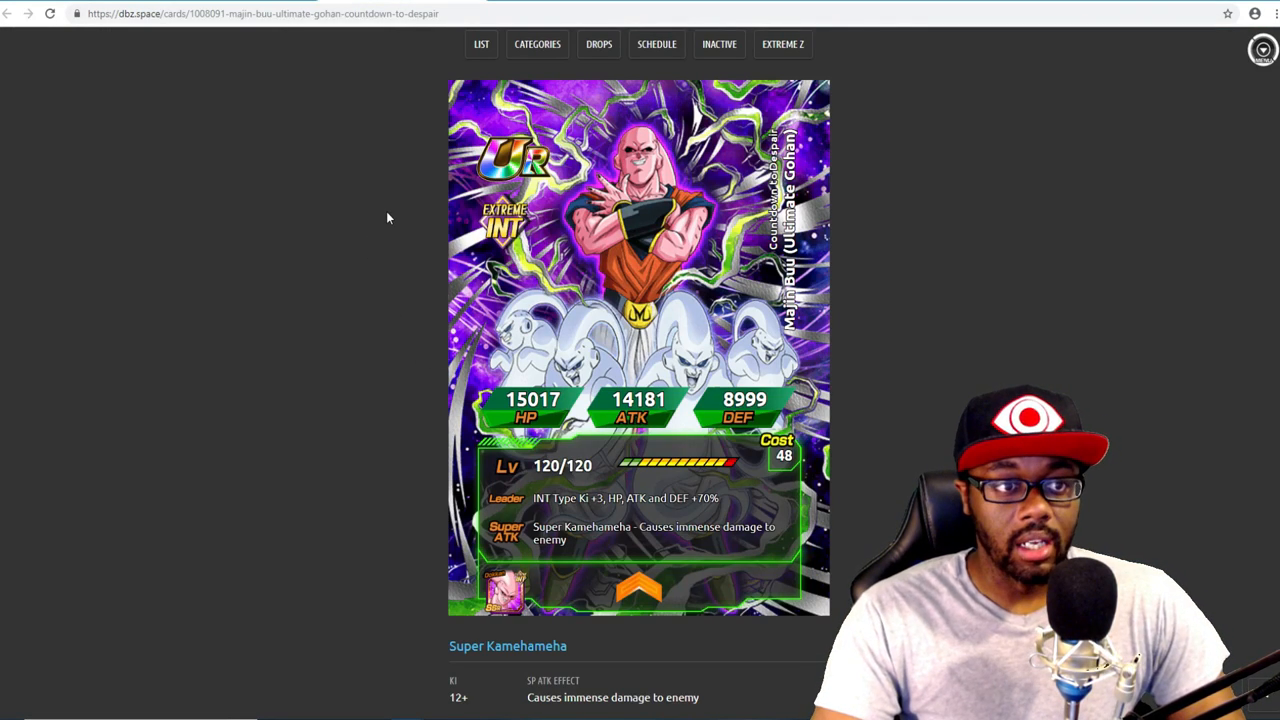
{"action": "mouse_move", "coordinate": [359, 304]}
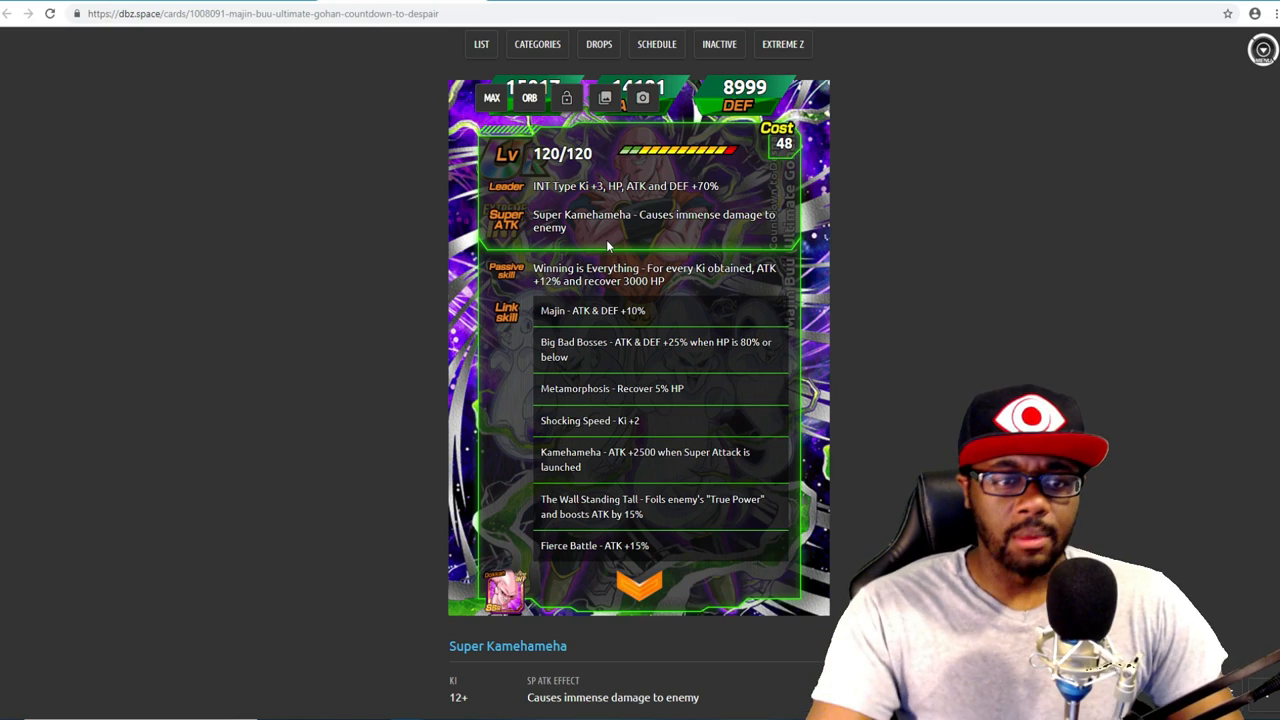
Scroll the Majin Buu (Ultimate Gohan) card page to show its passive and link skills
{"action": "scroll", "scroll_direction": "down", "scroll_amount": 3}
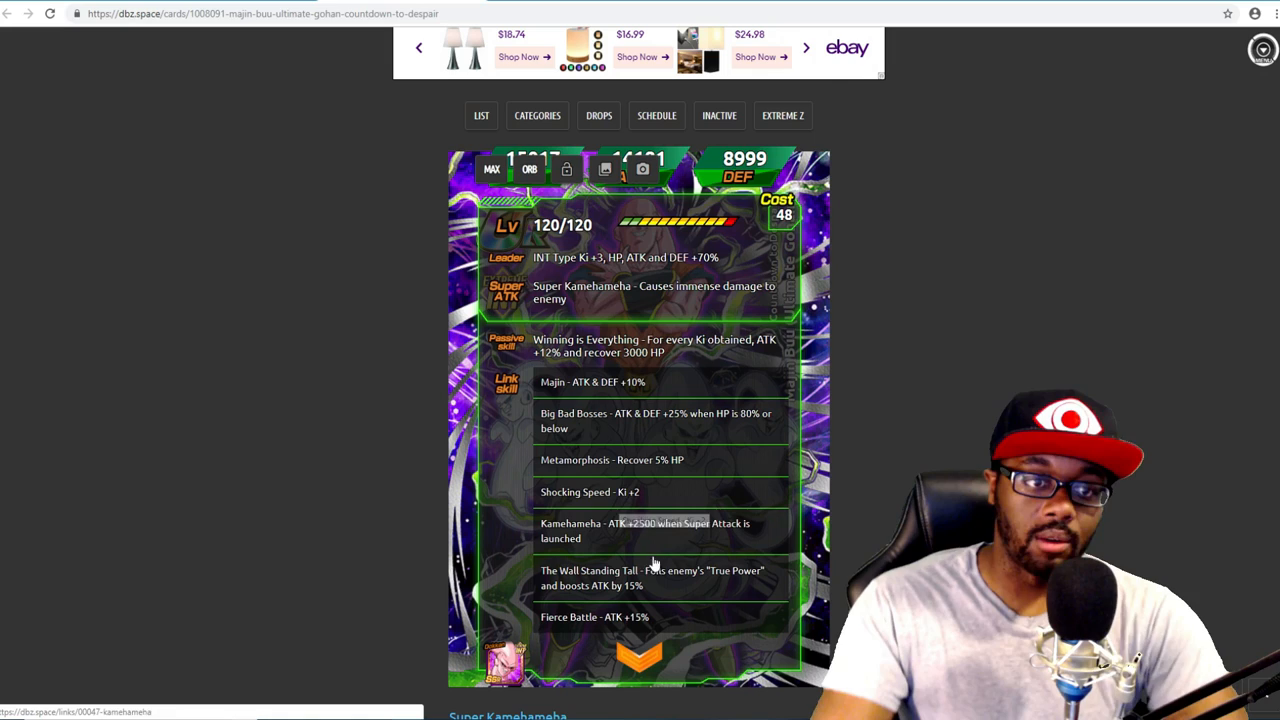
{"action": "mouse_move", "coordinate": [610, 505]}
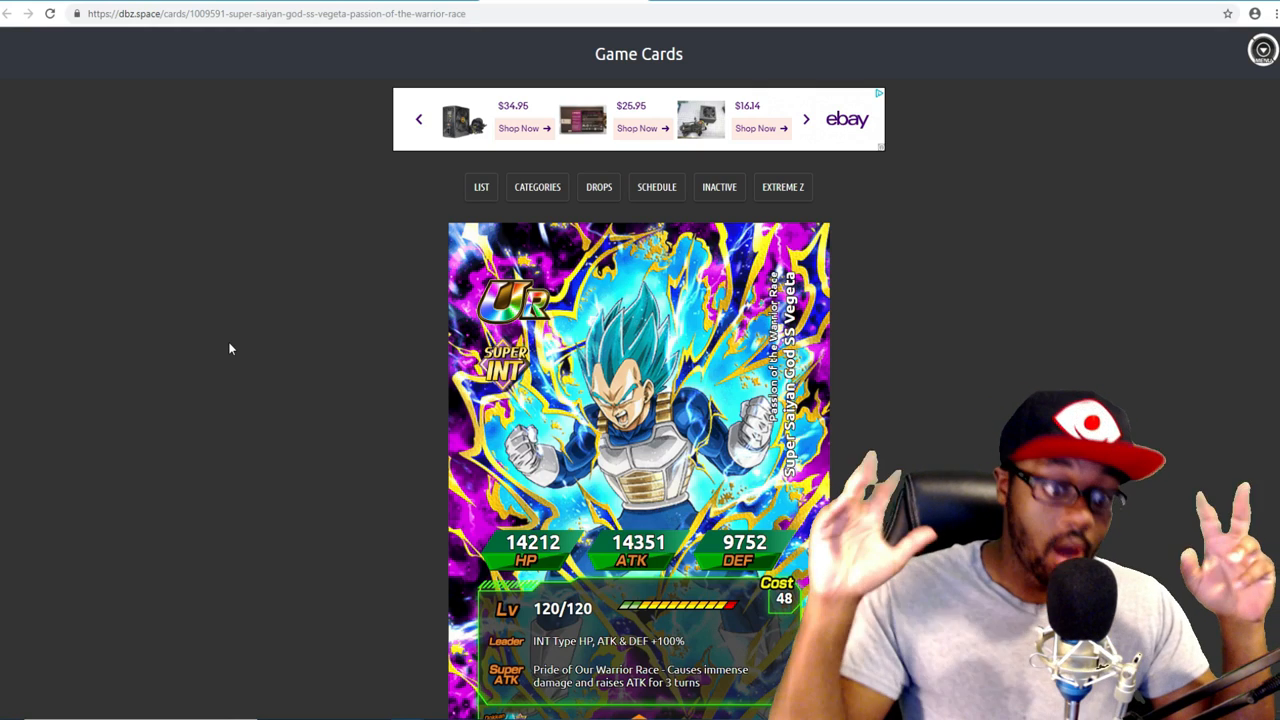
{"action": "mouse_move", "coordinate": [266, 430]}
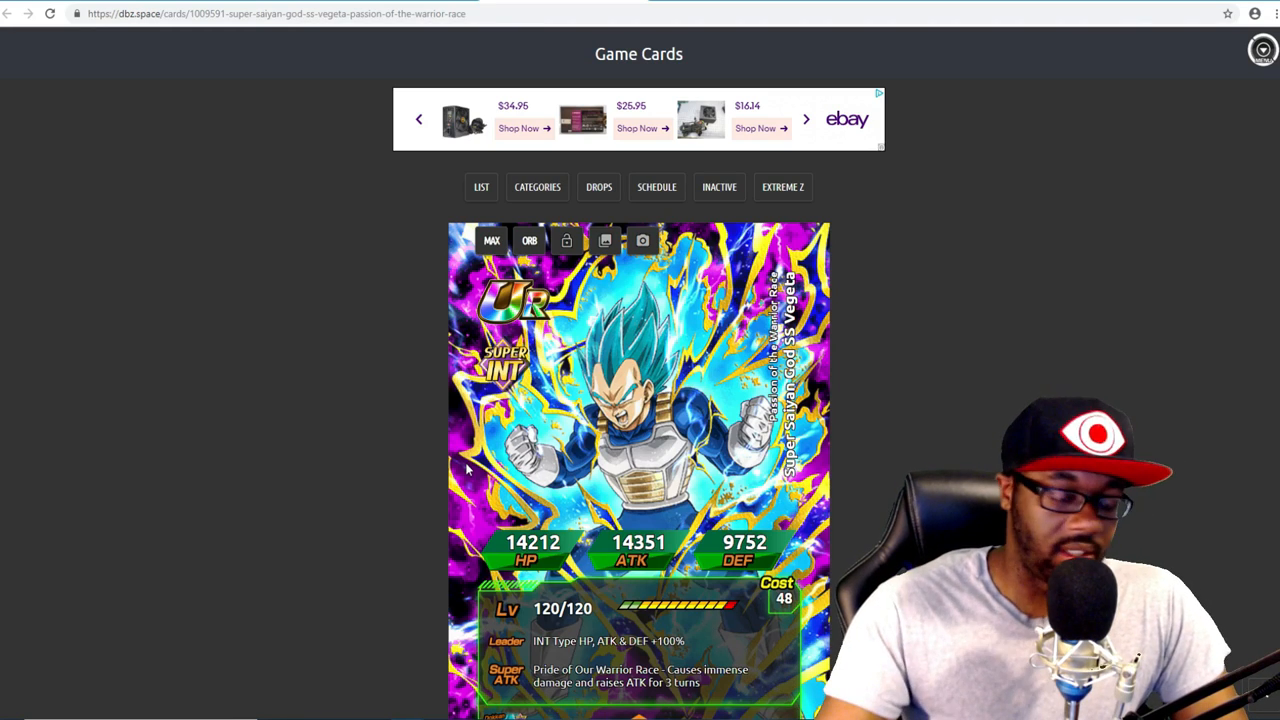
Scroll the Super Saiyan God SS Vegeta card page to read its passive and link skills
{"action": "scroll", "scroll_direction": "down", "scroll_amount": 3}
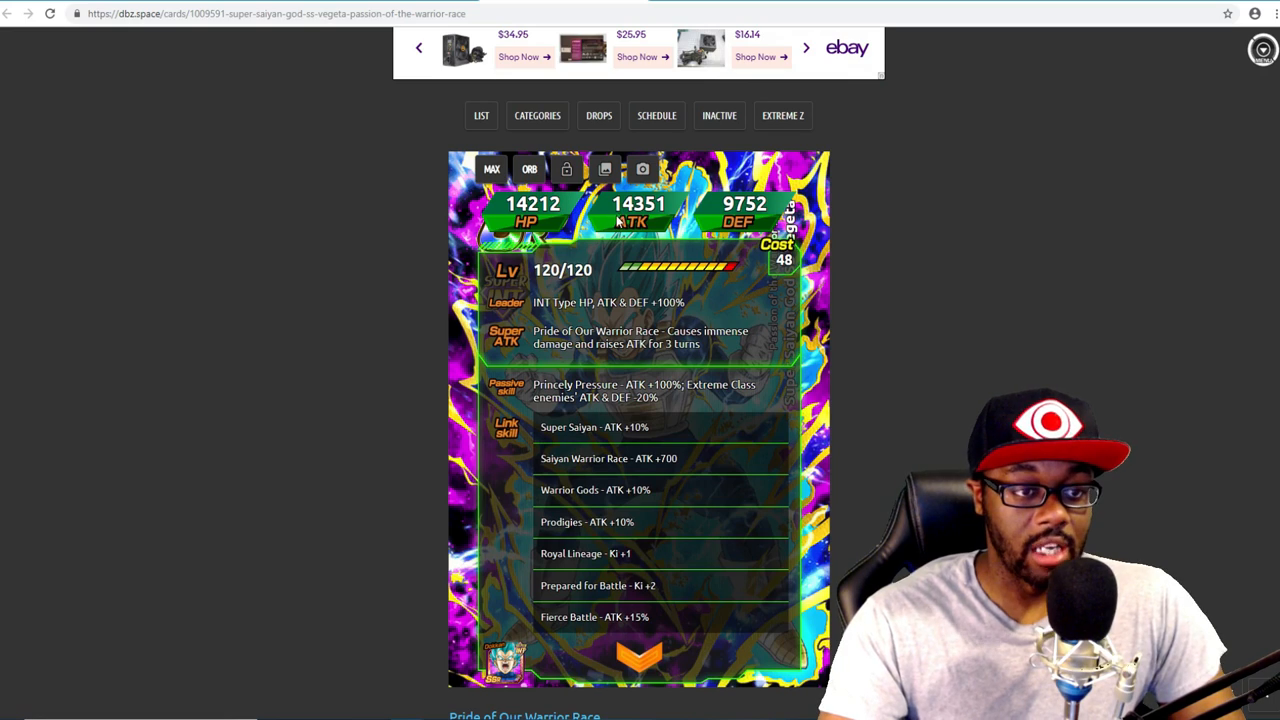
{"action": "mouse_move", "coordinate": [562, 226]}
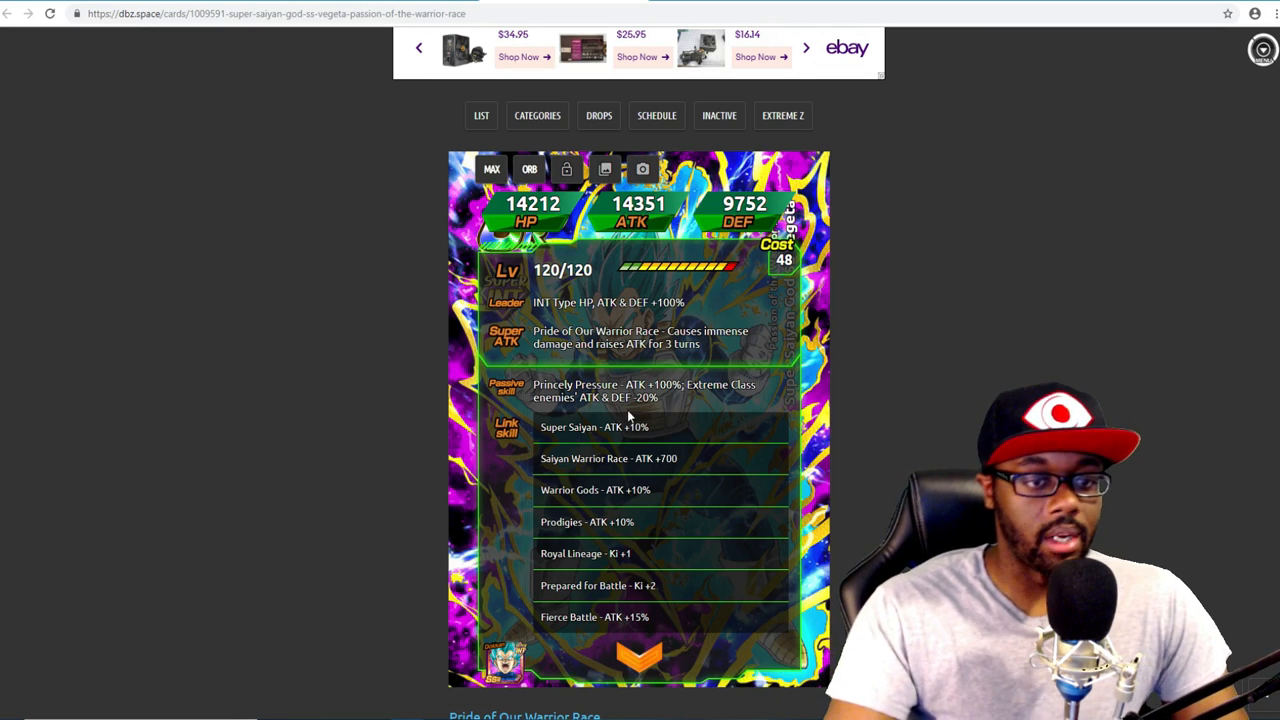
{"action": "mouse_move", "coordinate": [625, 458]}
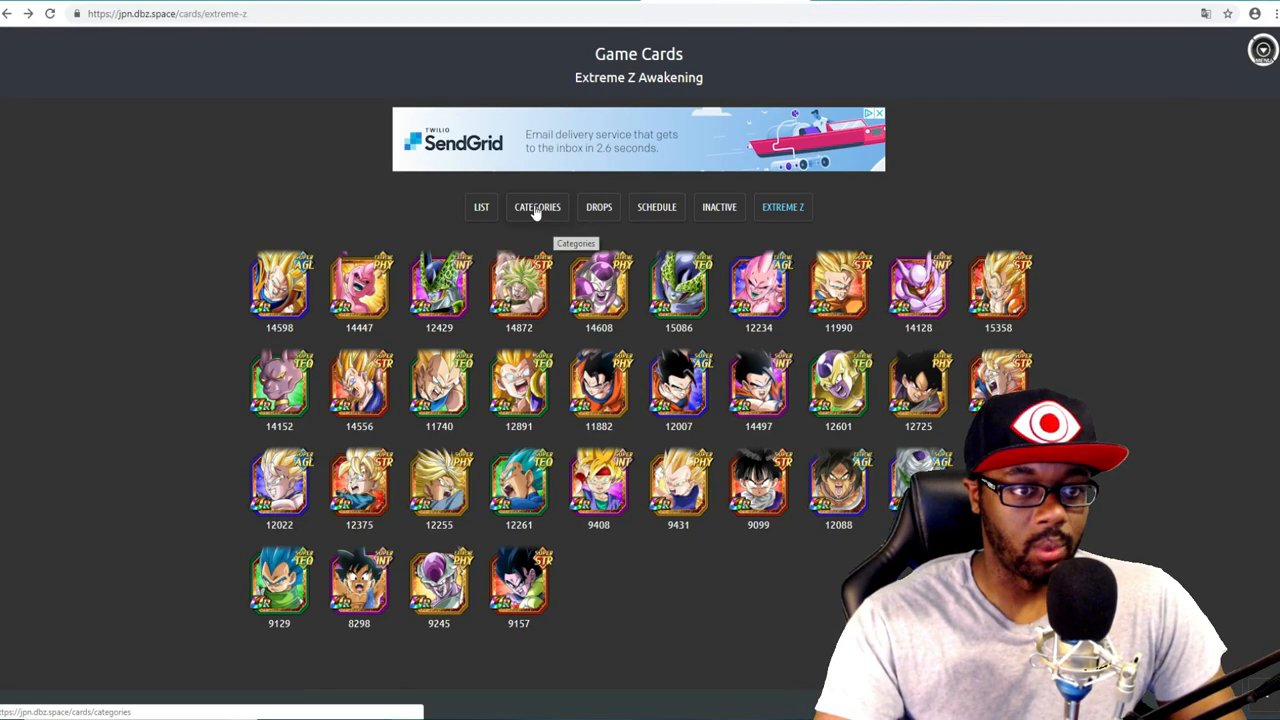
View the card categories page, then return to the Super Saiyan God SS Vegeta card
{"action": "left_click", "coordinate": [537, 207]}
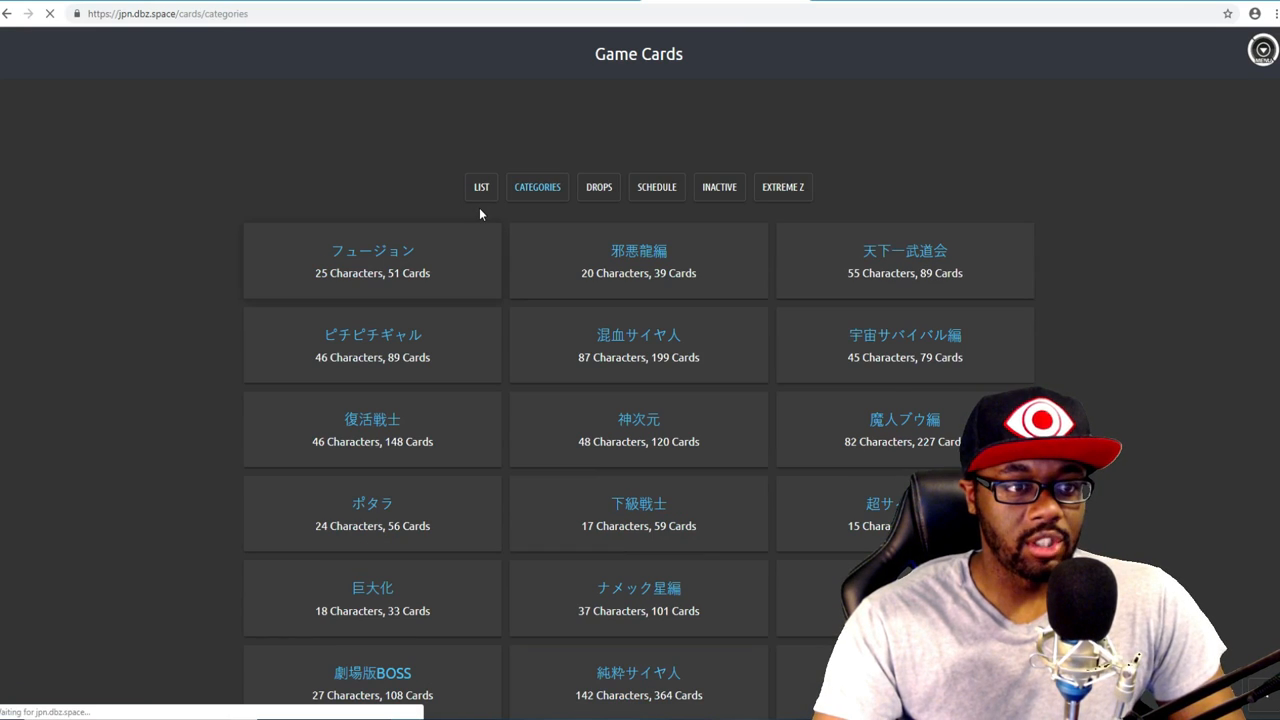
{"action": "left_click", "coordinate": [481, 187]}
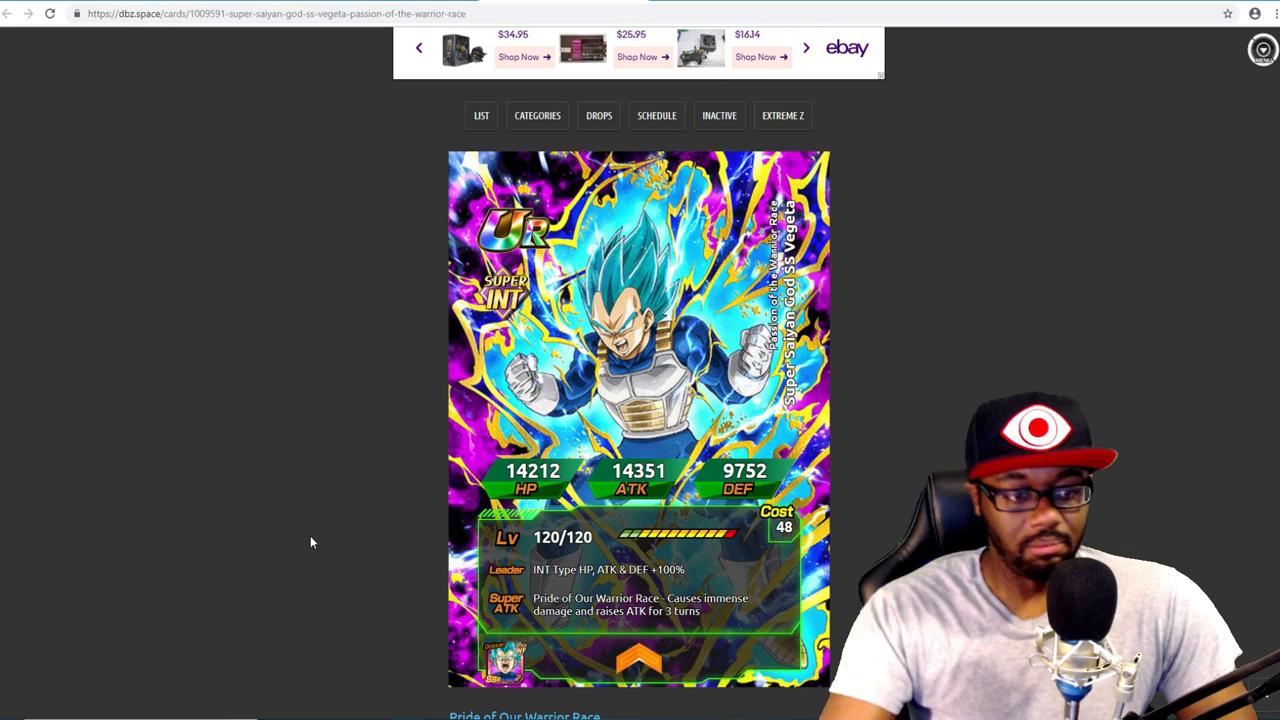
{"action": "mouse_move", "coordinate": [330, 428]}
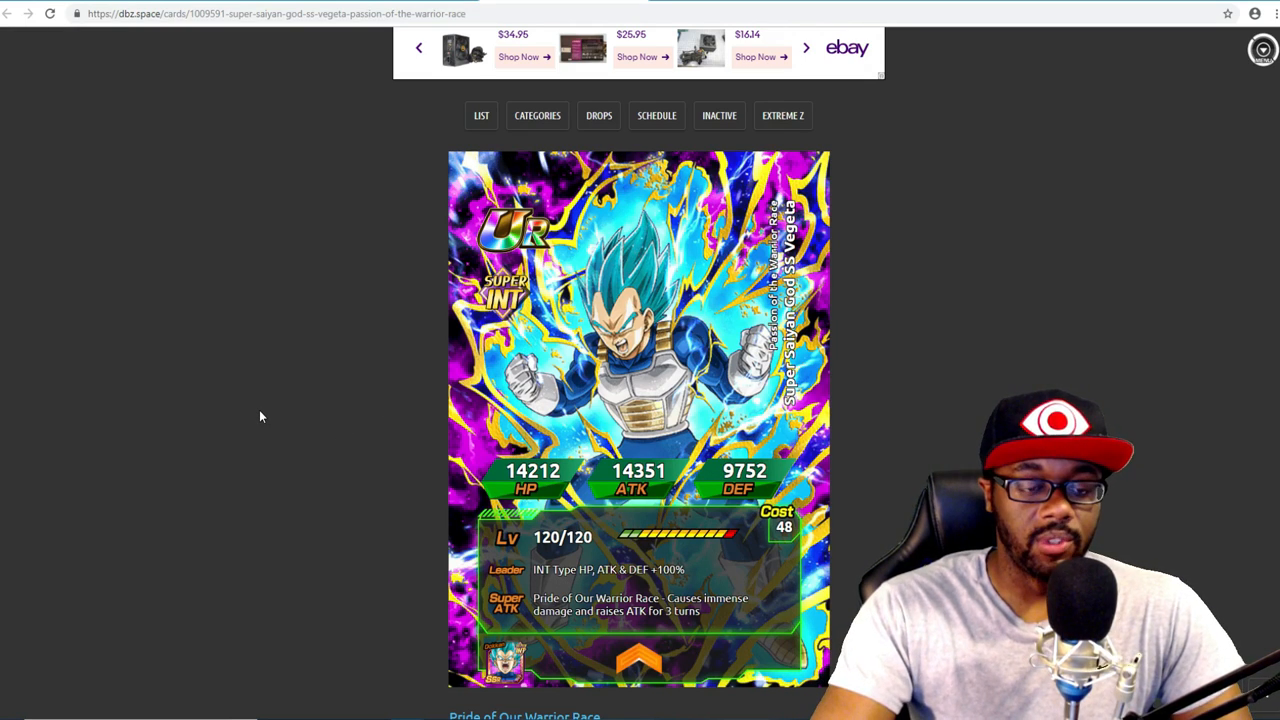
{"action": "mouse_move", "coordinate": [283, 560]}
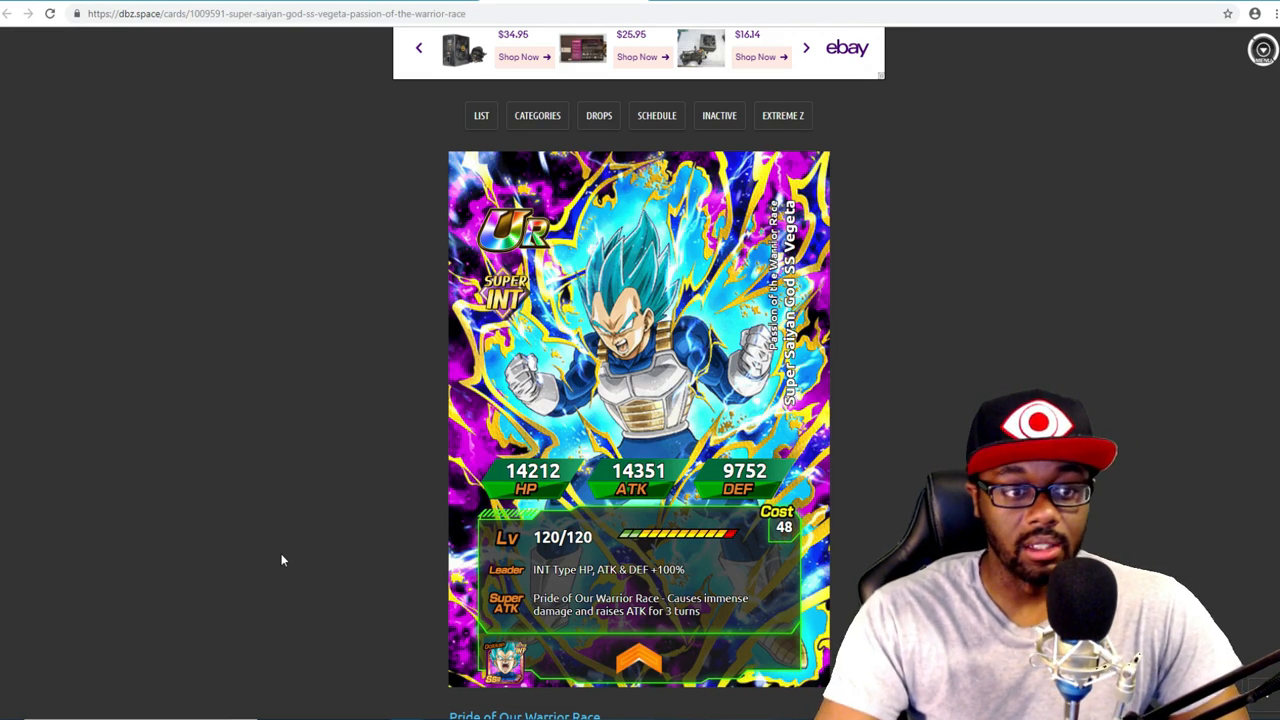